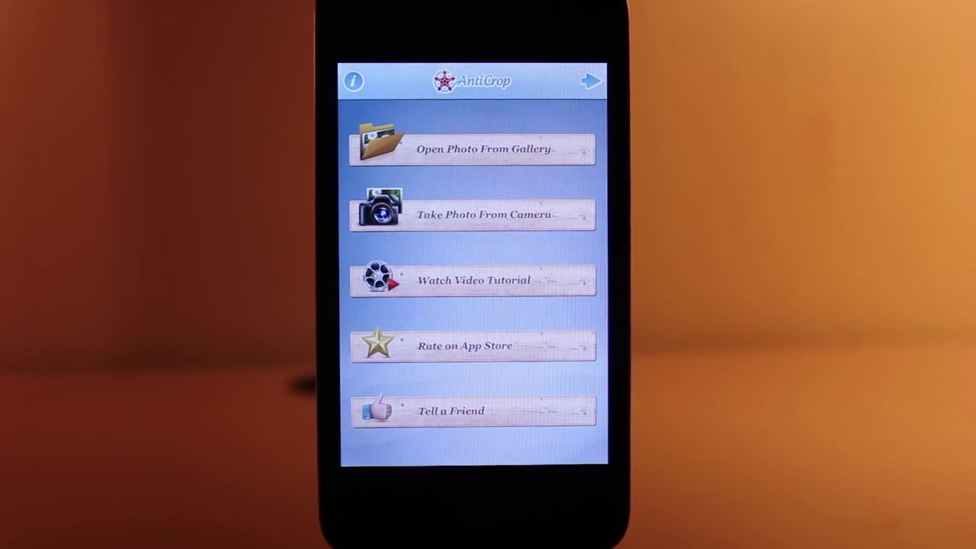
# Step: From AntiCrop's home menu, open the Camera Roll grid of 110 photos to pick one
pyautogui.click(484, 149)
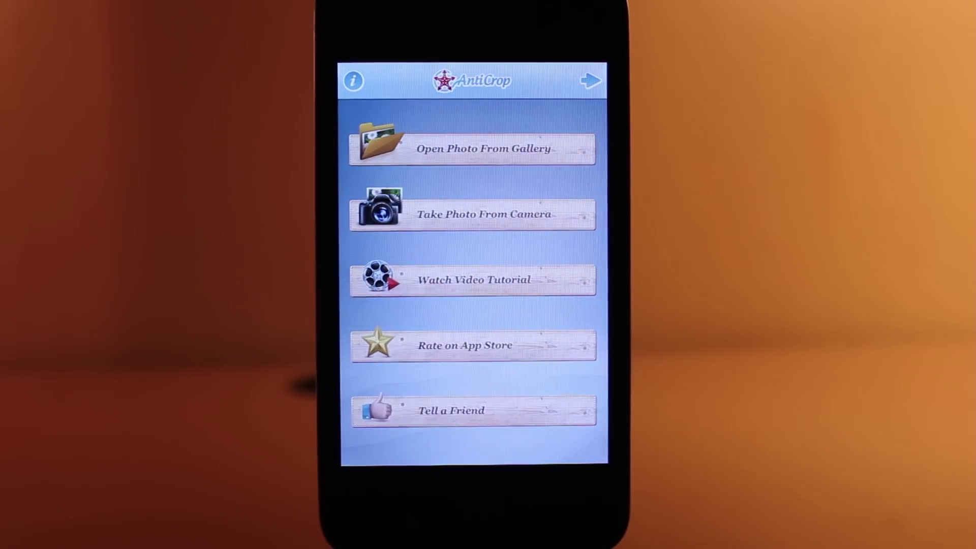
pyautogui.click(473, 214)
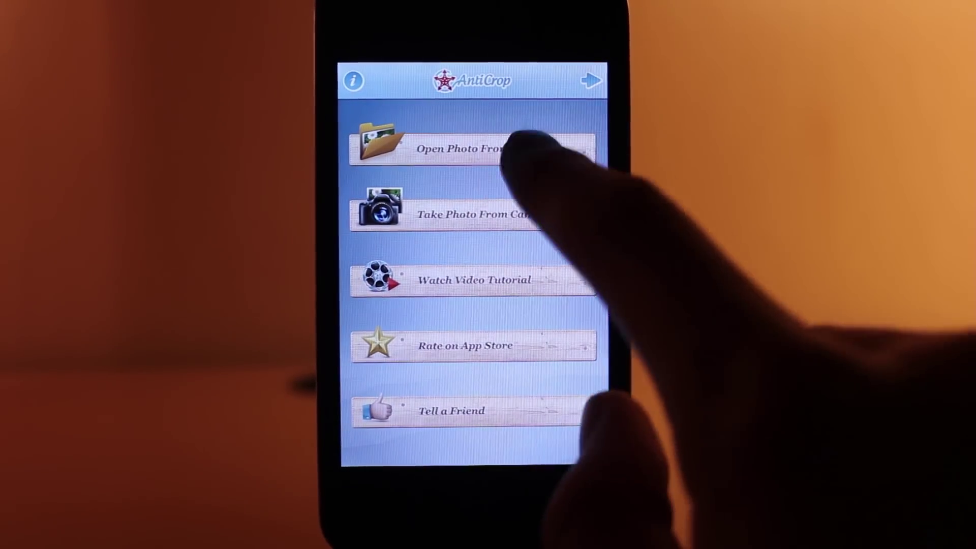
pyautogui.click(473, 147)
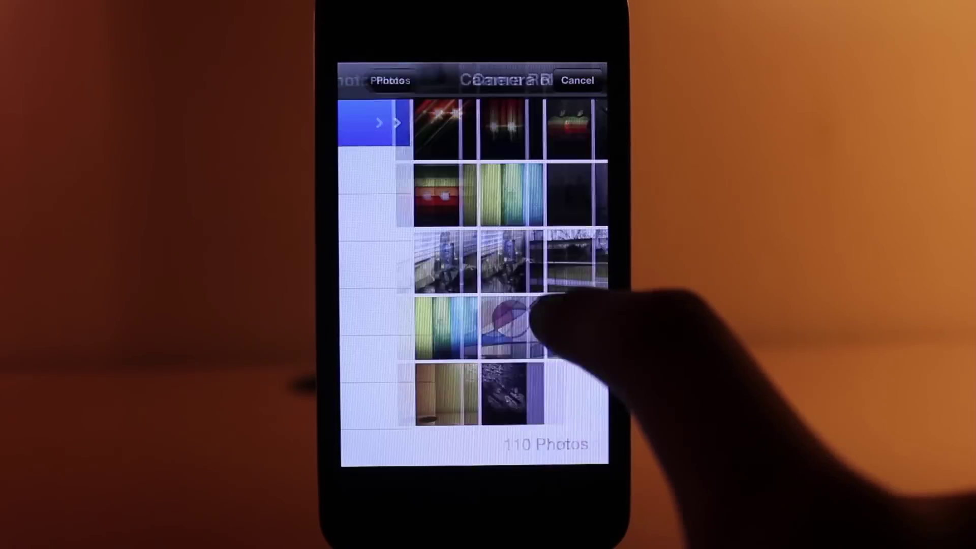